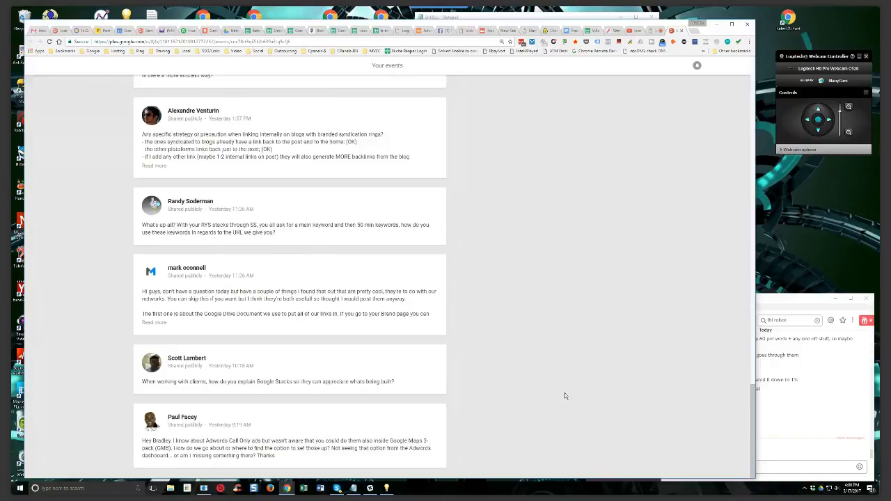
{"action": "mouse_move", "coordinate": [563, 402]}
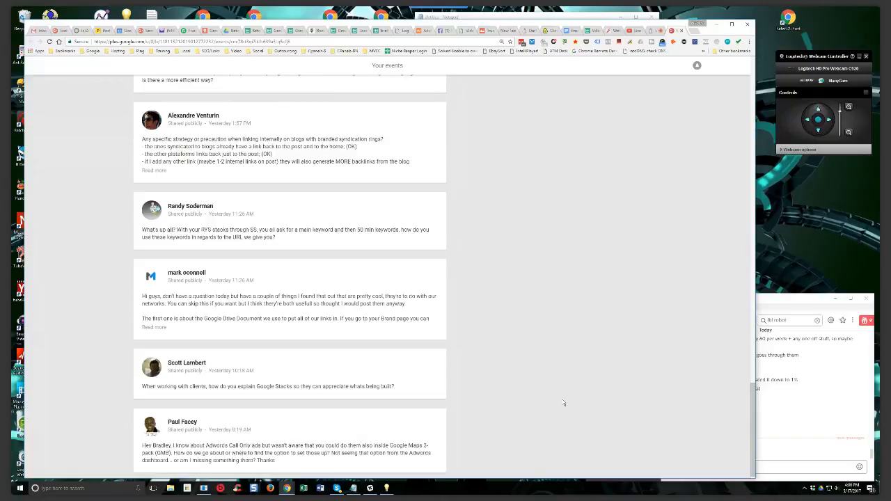
{"action": "scroll", "scroll_direction": "up", "scroll_amount": 3}
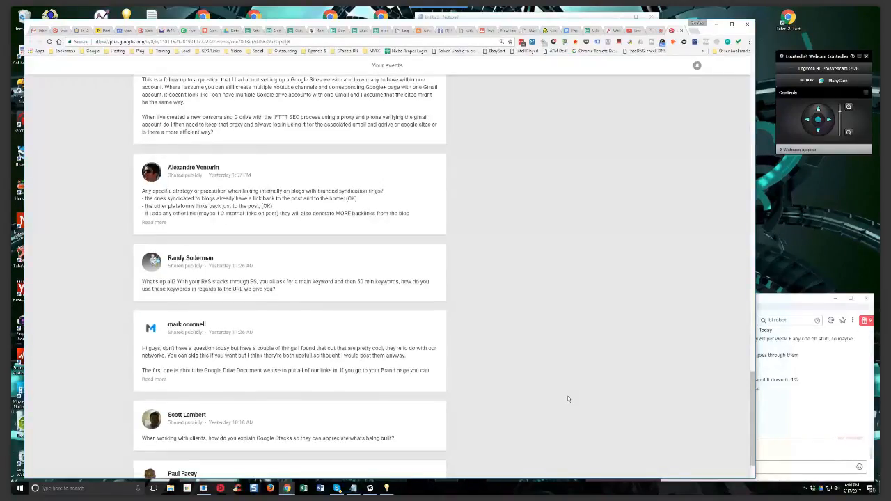
{"action": "mouse_move", "coordinate": [572, 381]}
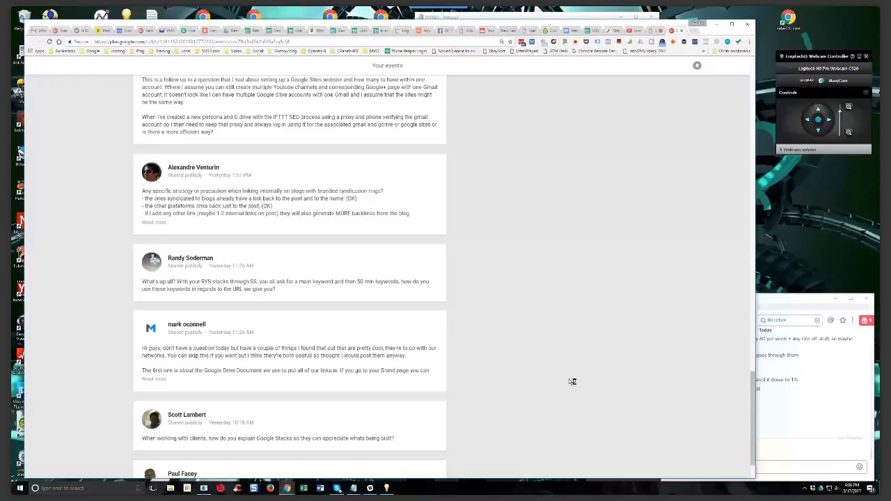
{"action": "scroll", "scroll_direction": "down", "scroll_amount": 3}
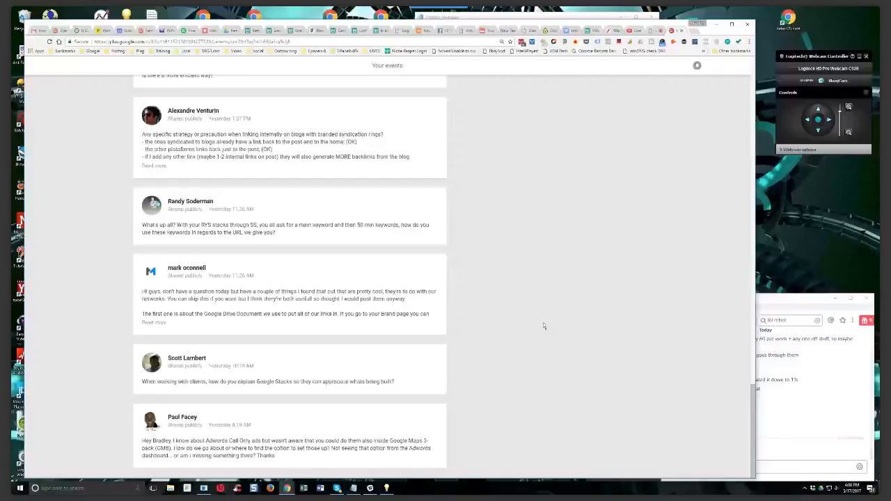
{"action": "scroll", "scroll_direction": "up", "scroll_amount": 3}
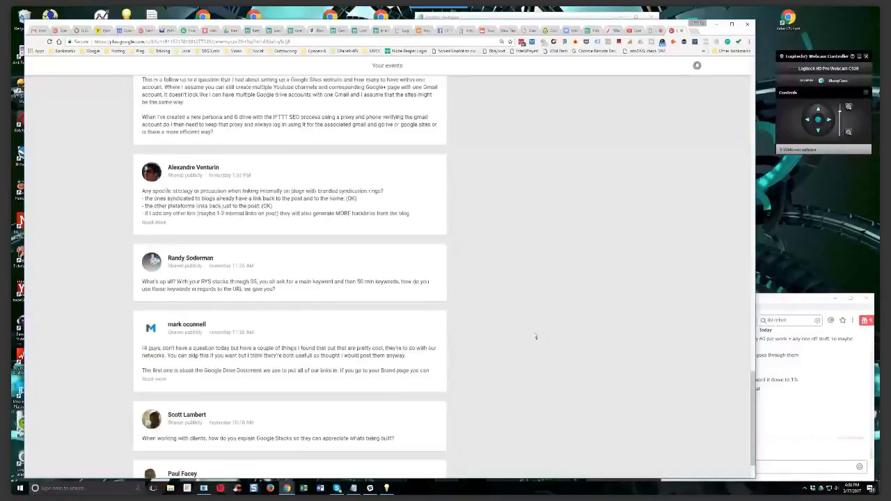